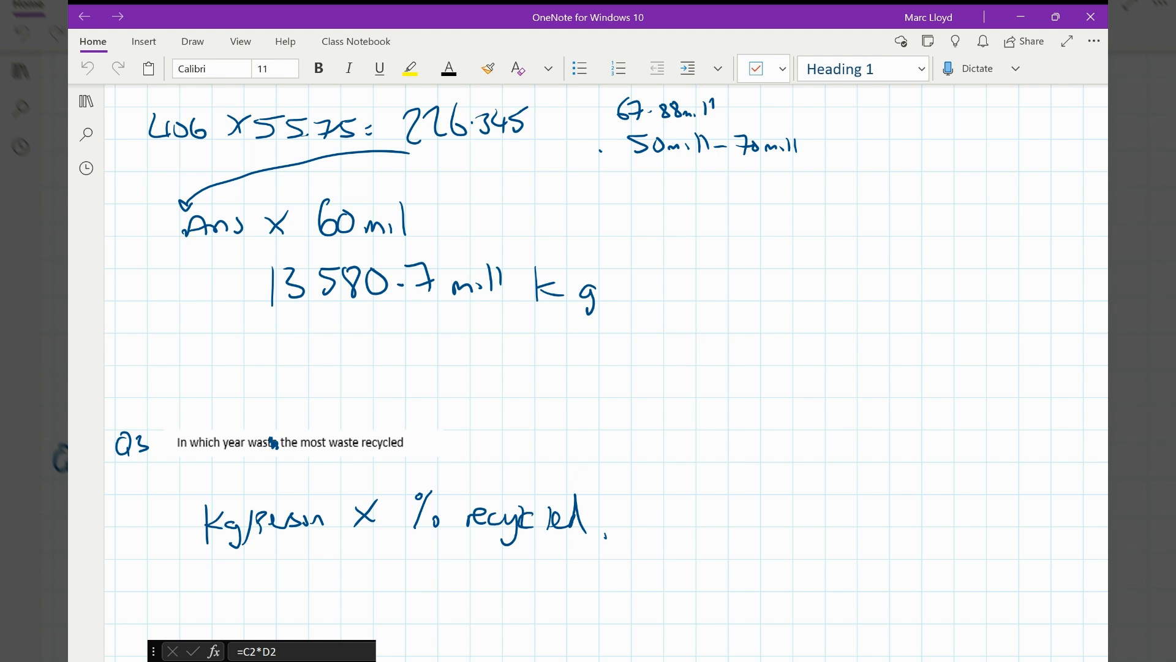
Scroll down to the Q4 percentage-increase question and switch to the Draw tab for handwriting.
scroll("down", 3)
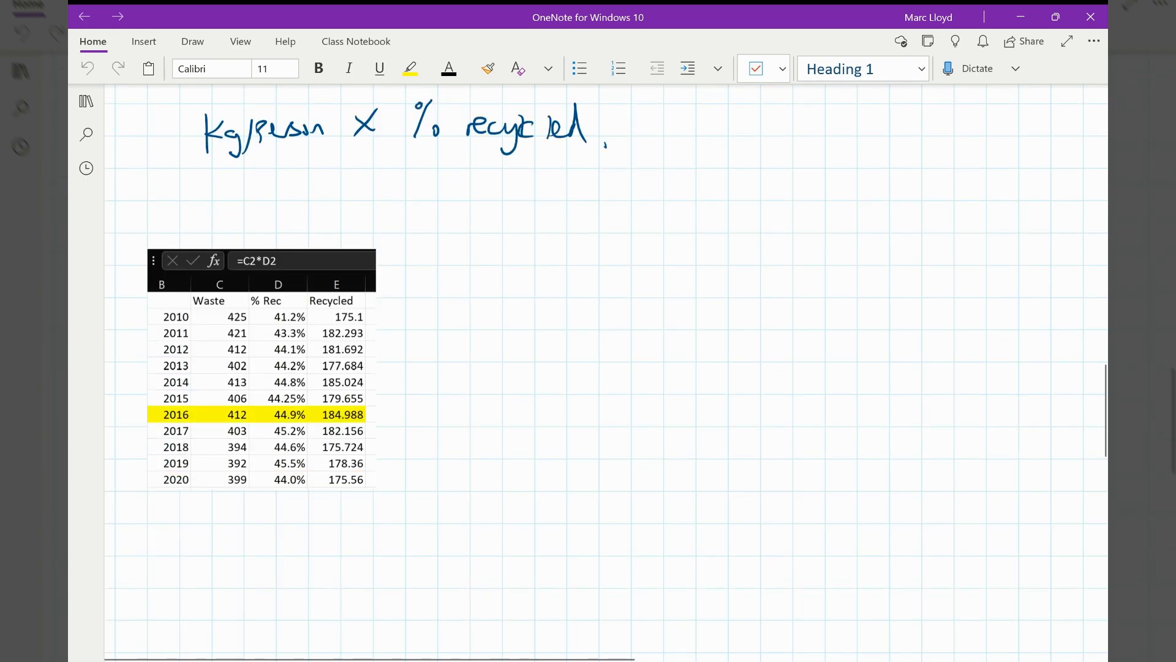
scroll("down", 3)
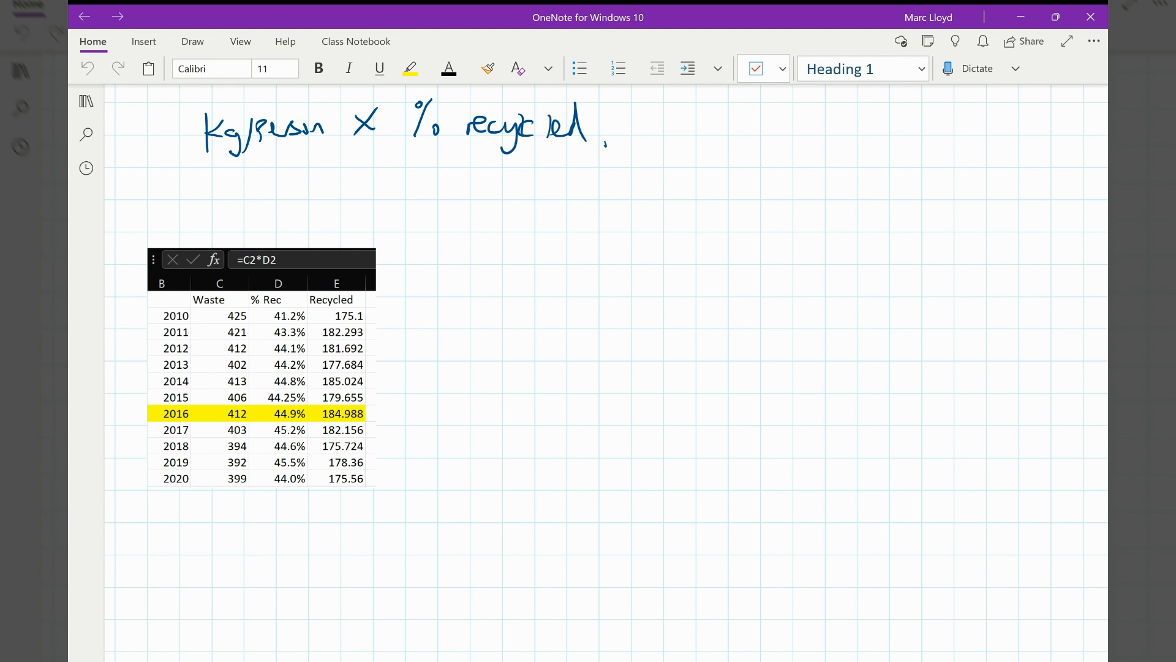
left_click(148, 498)
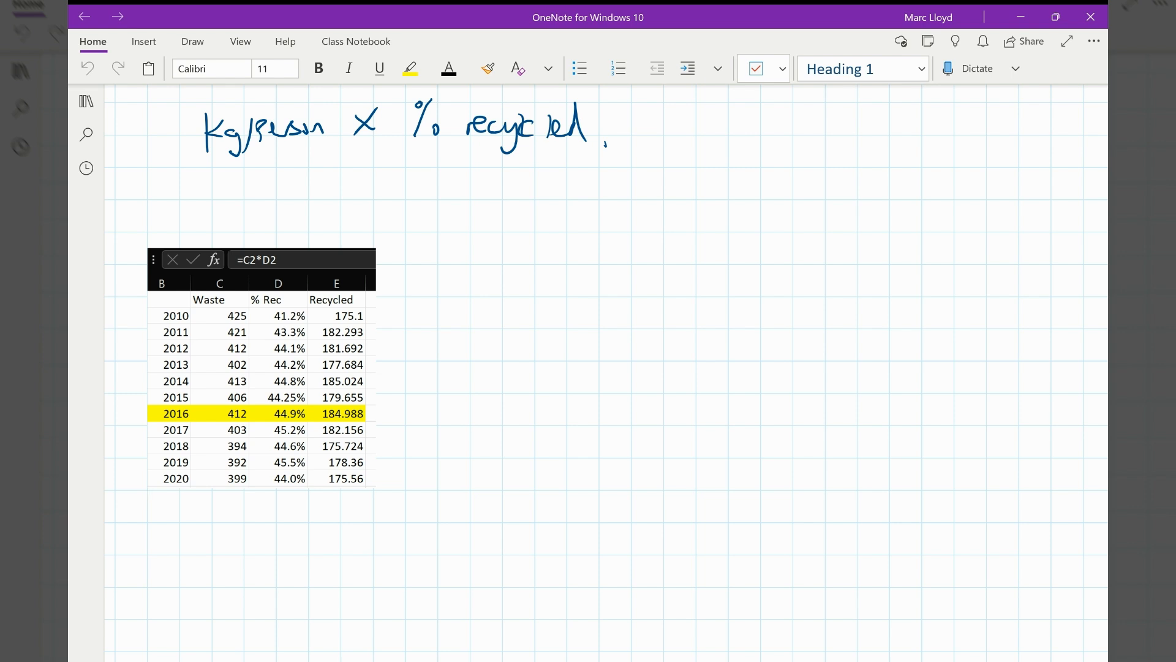
left_click(149, 497)
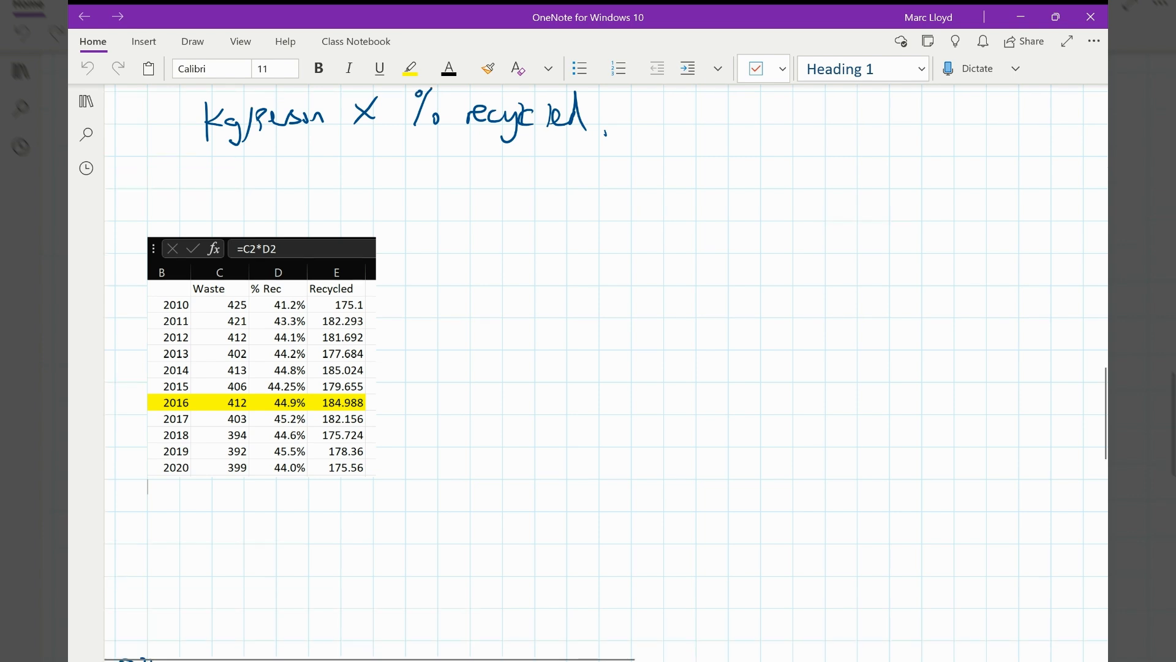
scroll("down", 3)
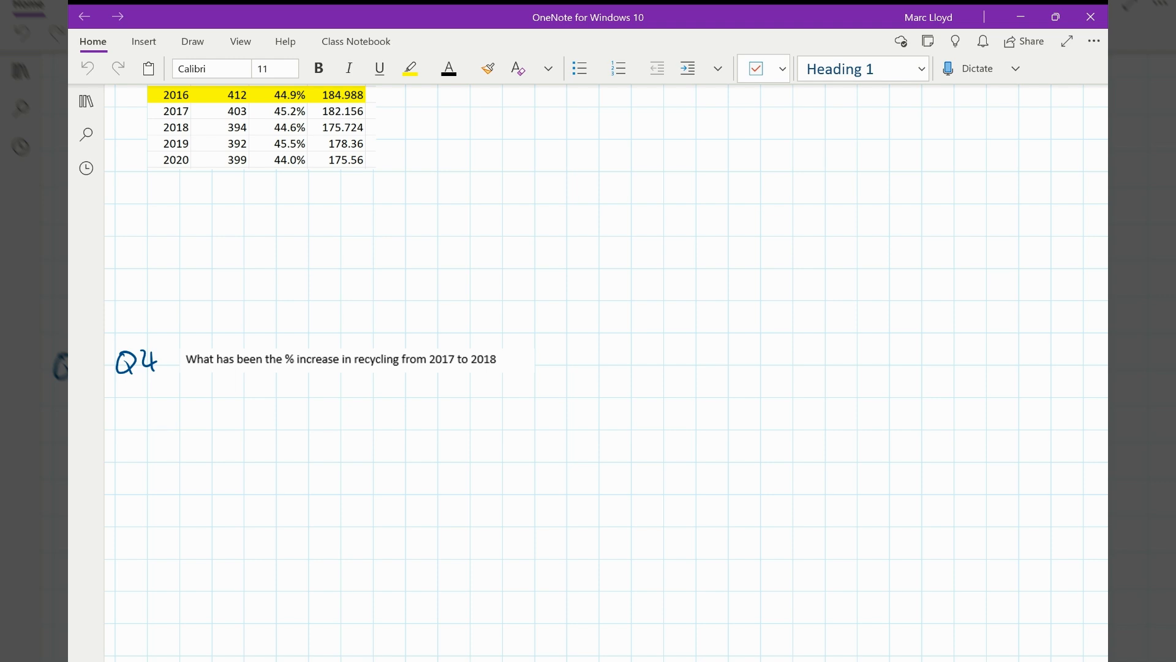
left_click(192, 41)
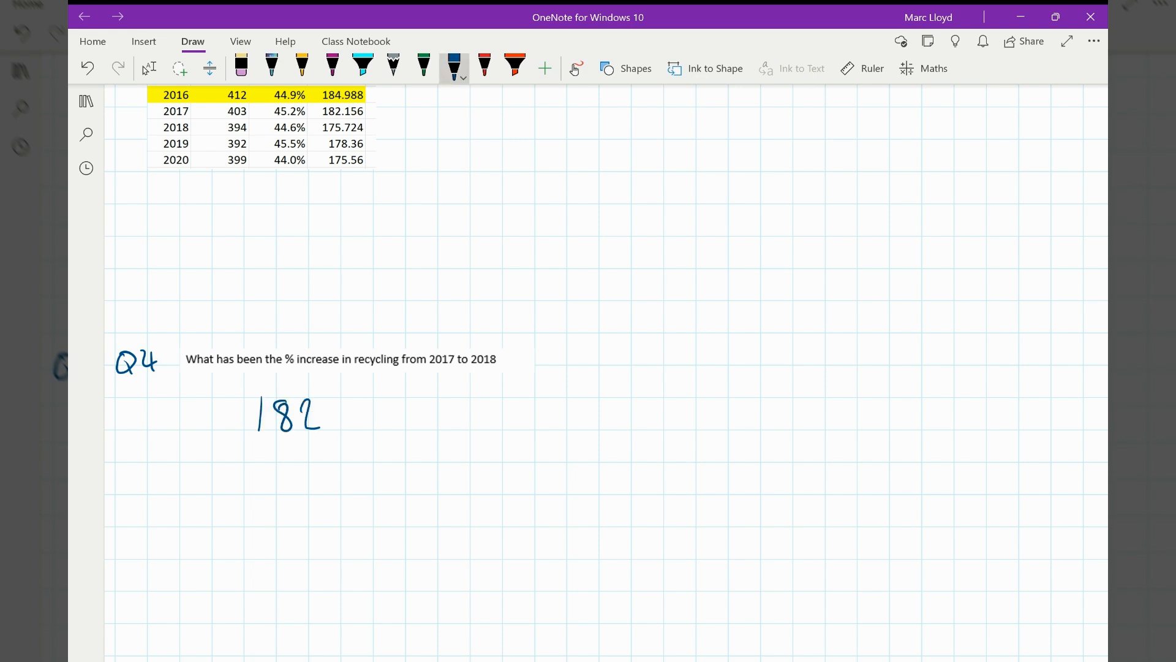
Handwrite 182.156 → 175.724, then the fraction (175.724 − 182.156) / 182.156.
left_click_drag(324, 417, 391, 409)
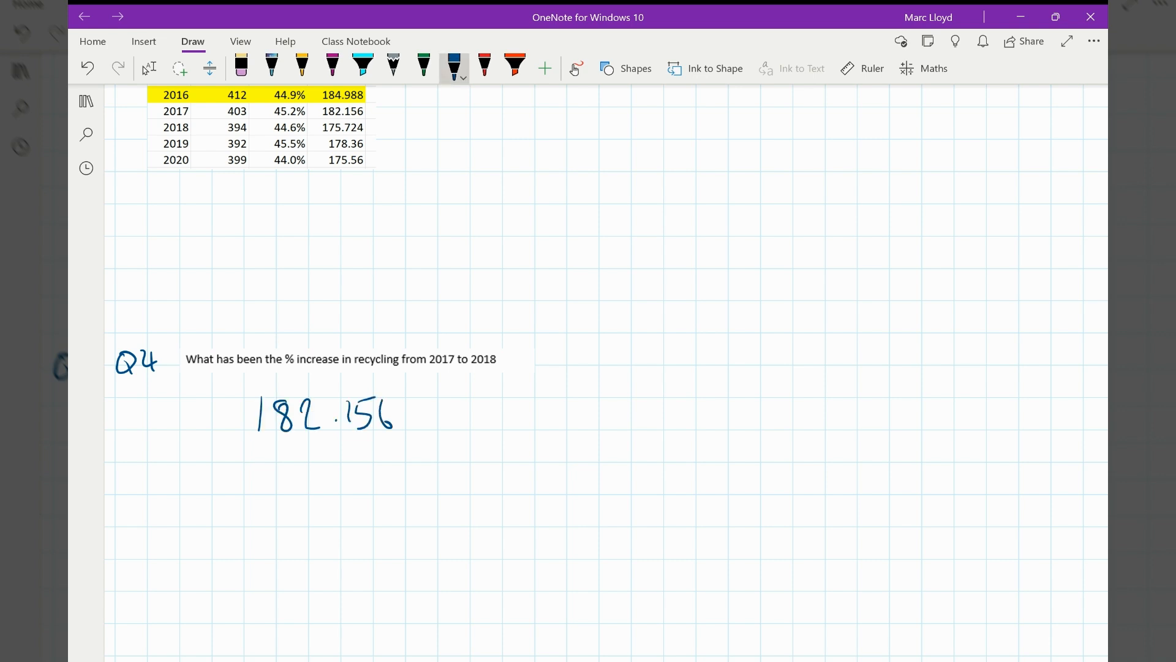
left_click_drag(405, 414, 456, 414)
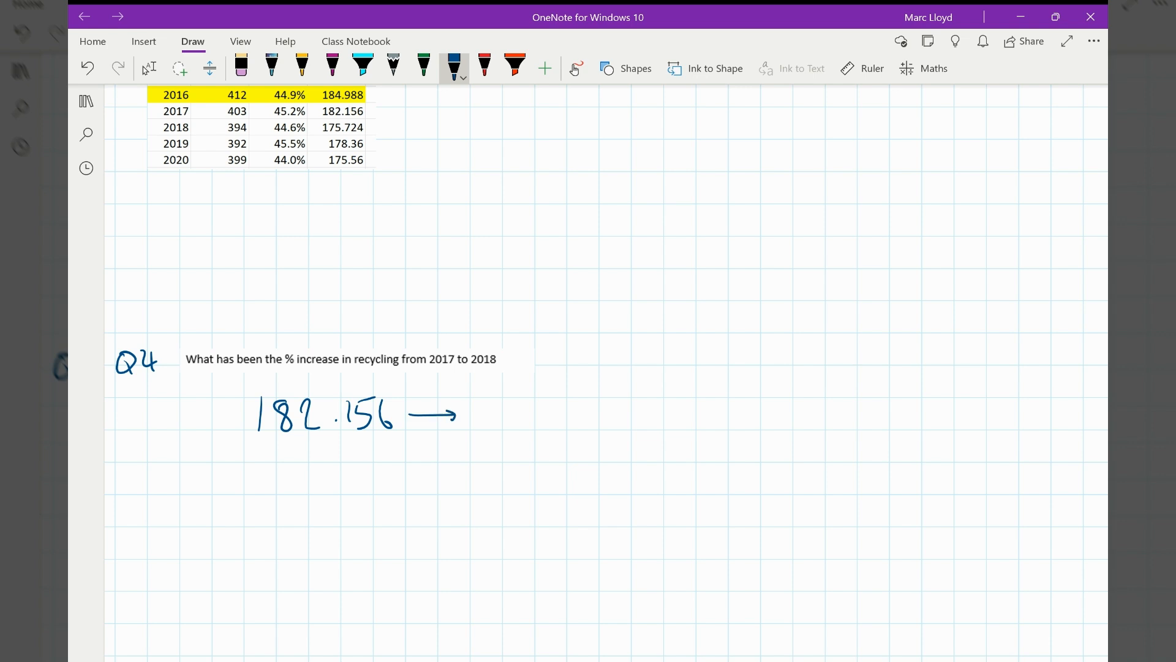
left_click_drag(487, 420, 555, 405)
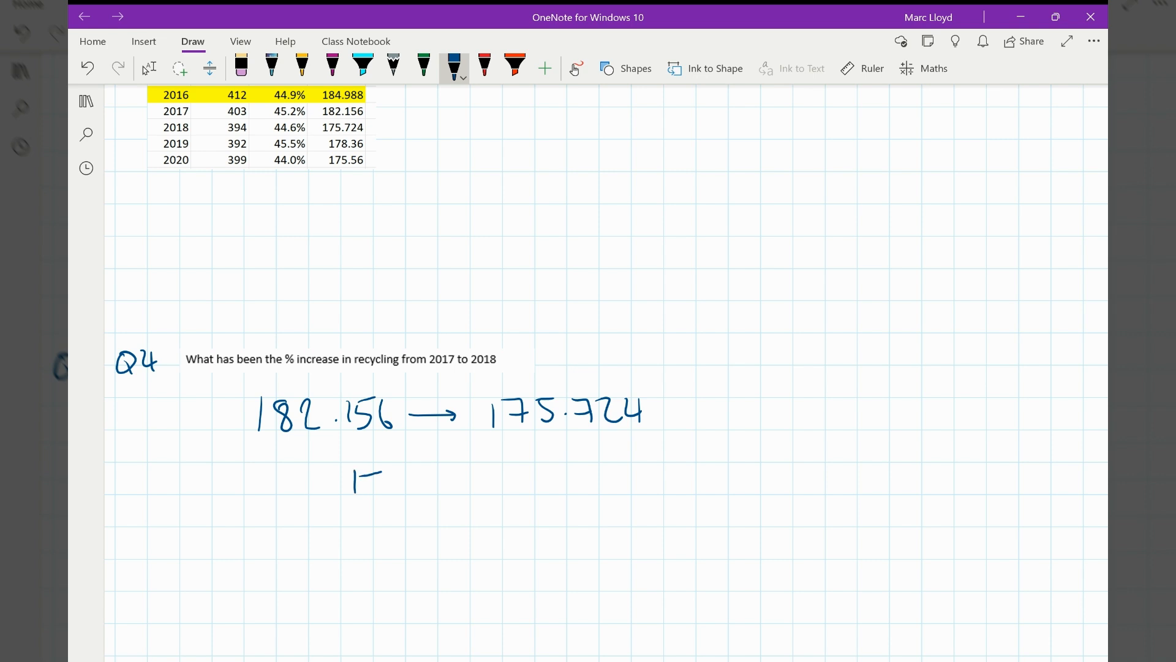
left_click_drag(367, 465, 412, 495)
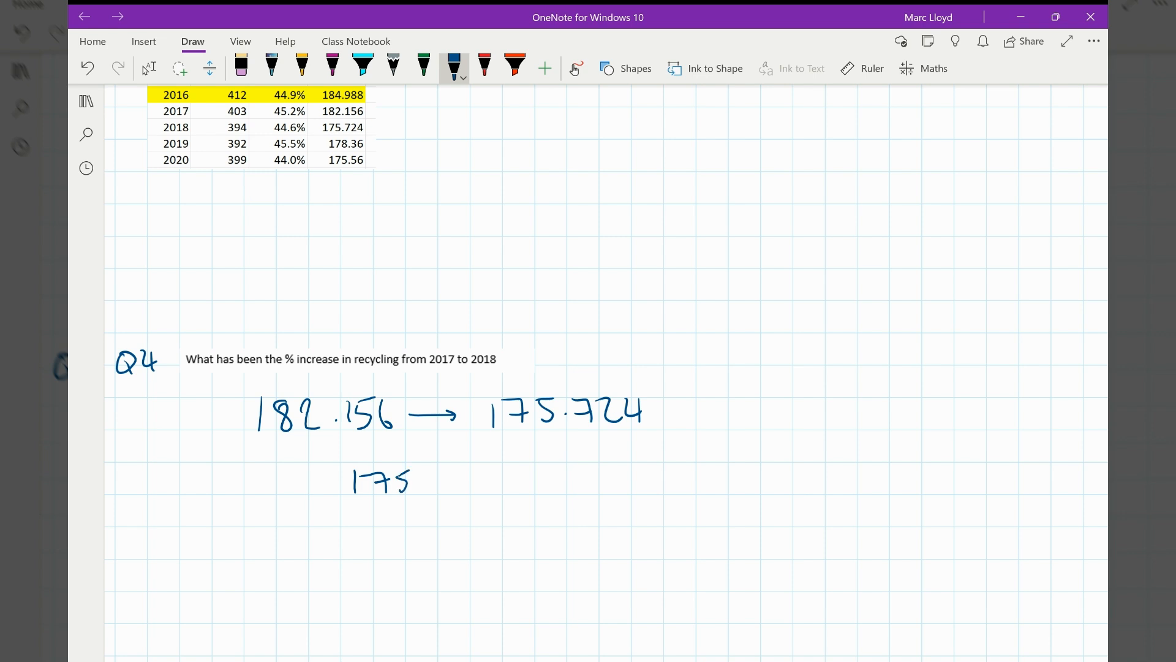
left_click_drag(416, 480, 518, 480)
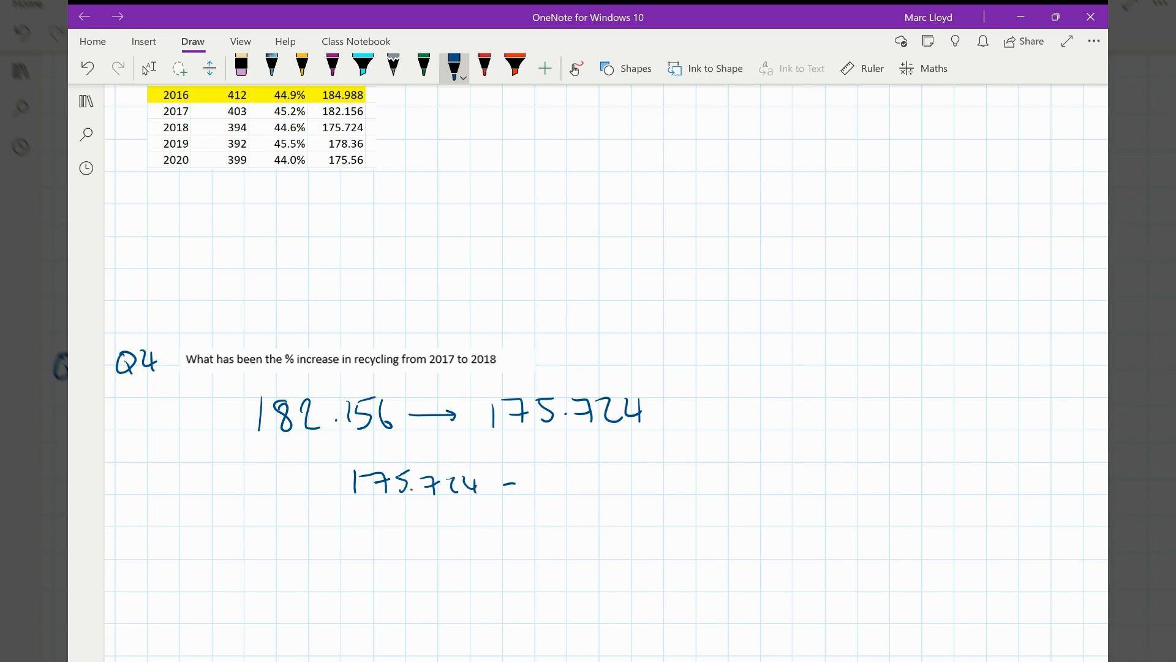
left_click_drag(525, 484, 622, 484)
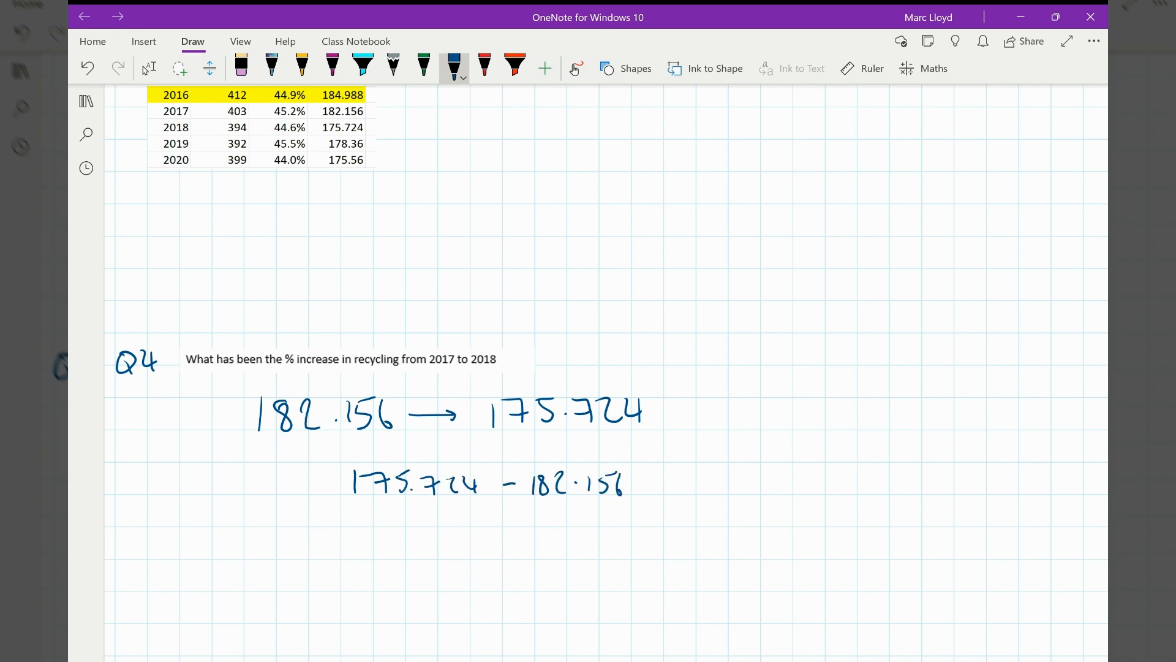
left_click_drag(349, 507, 642, 504)
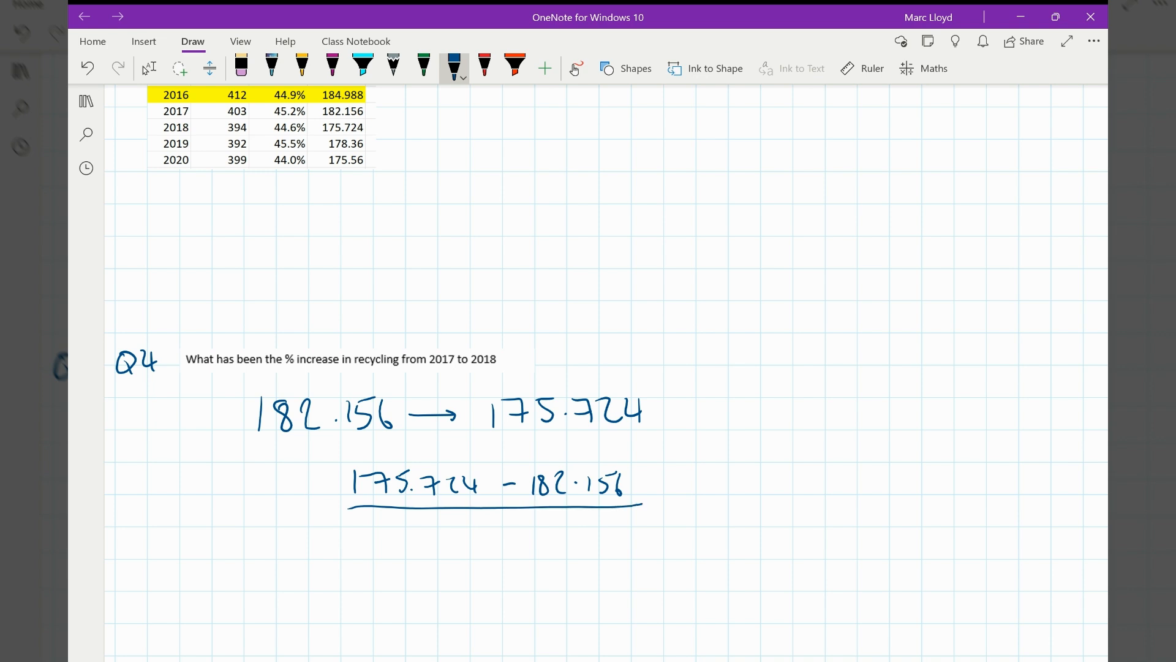
left_click_drag(420, 537, 514, 537)
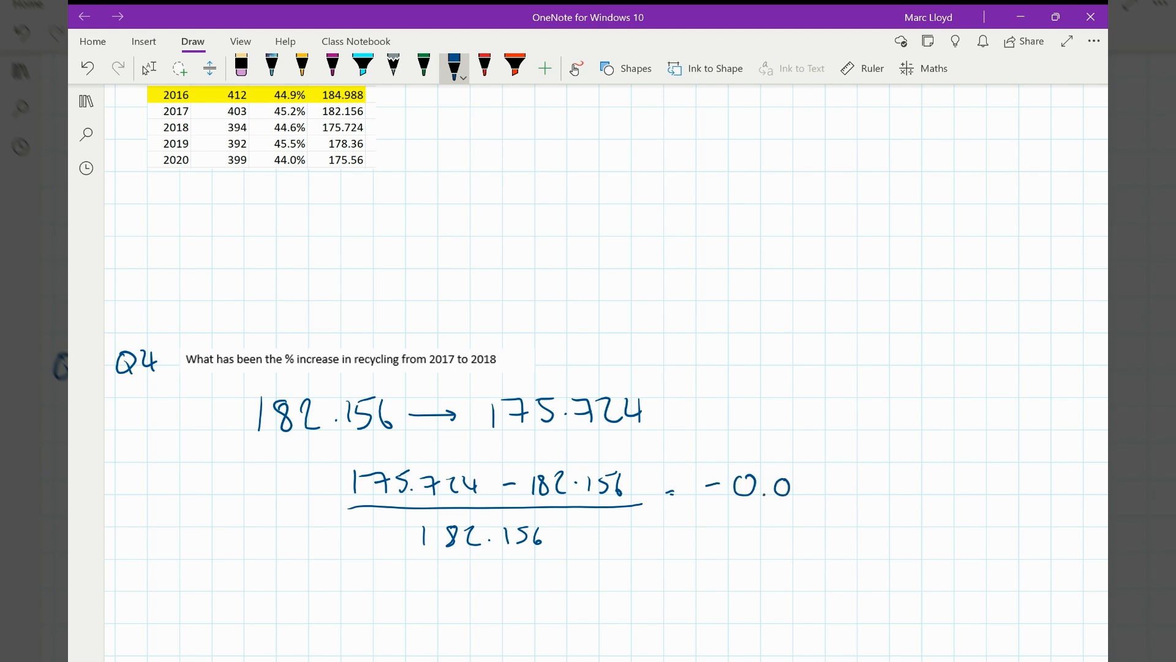
Ink the result −0.0355…, multiplied by 100 to give −3.5%.
type("355705935329")
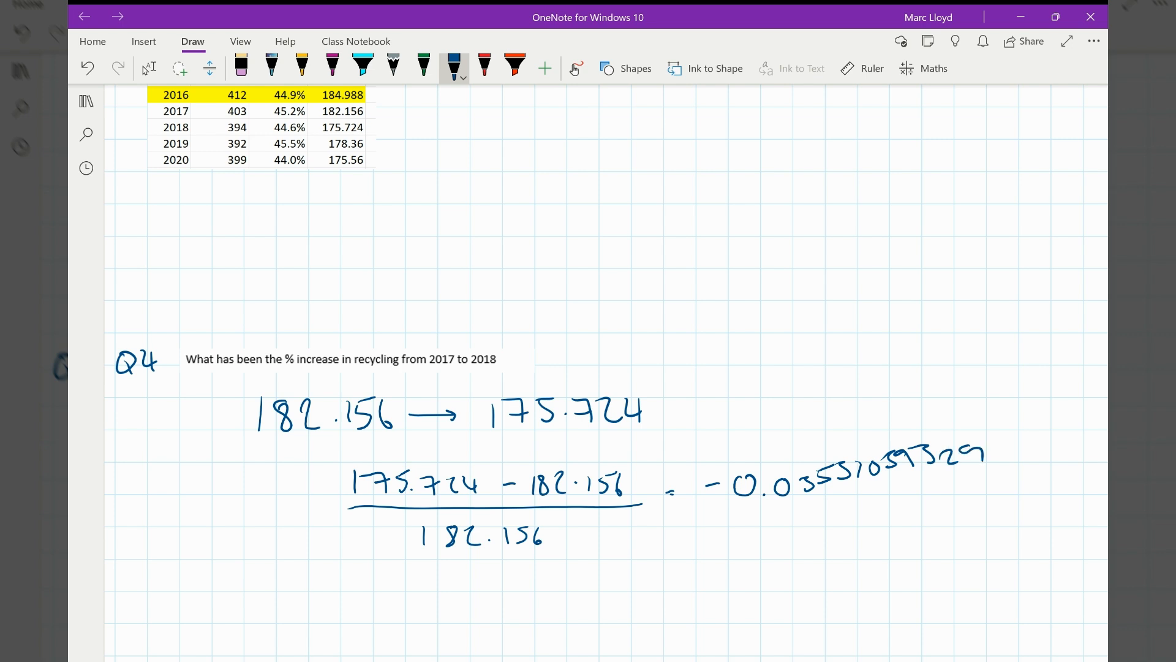
left_click_drag(727, 525, 788, 525)
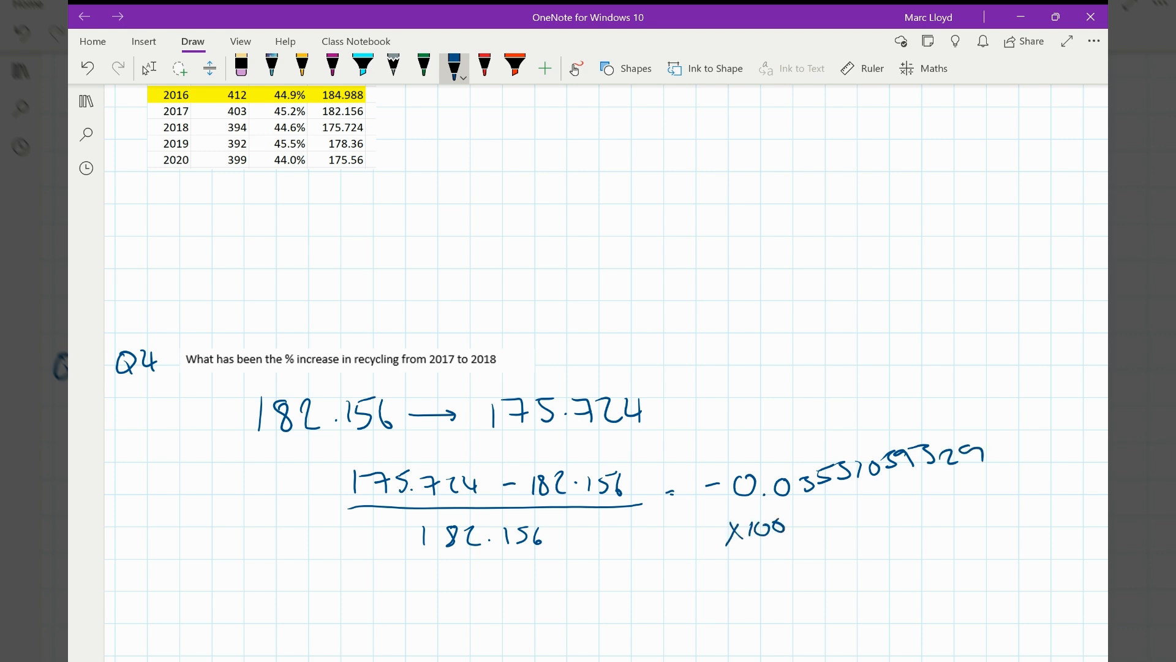
left_click_drag(825, 540, 870, 540)
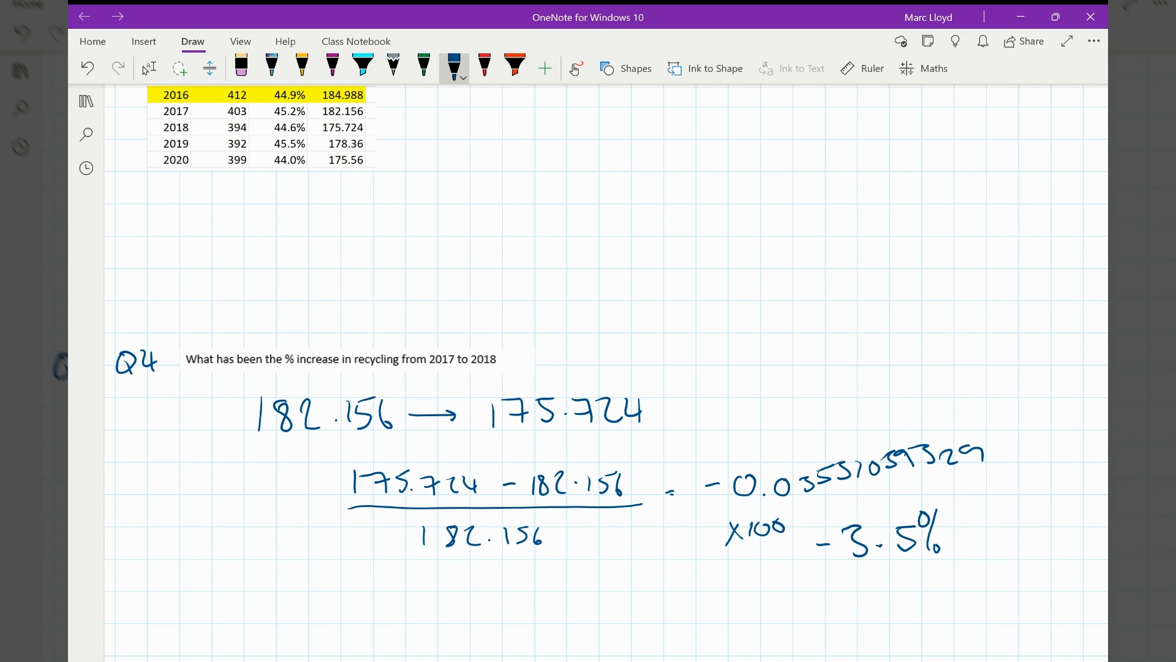
Scroll down to Q5 and pick the pen to ink 44.25% R and 55.75 L.
scroll("down", 3)
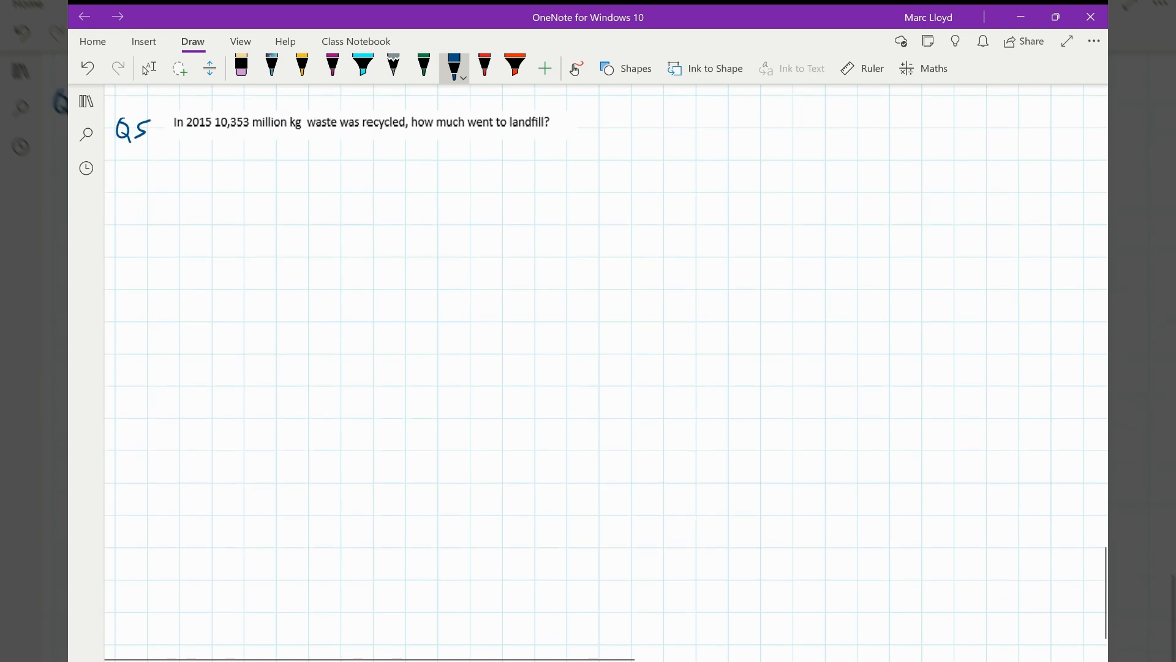
left_click(148, 68)
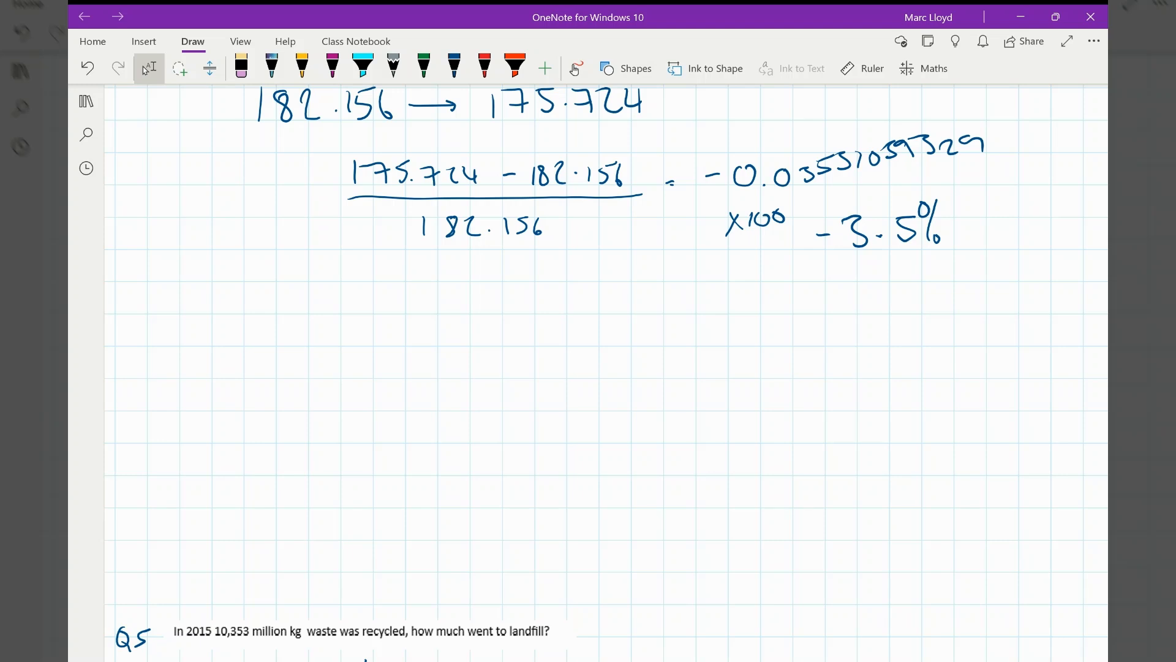
scroll("down", 3)
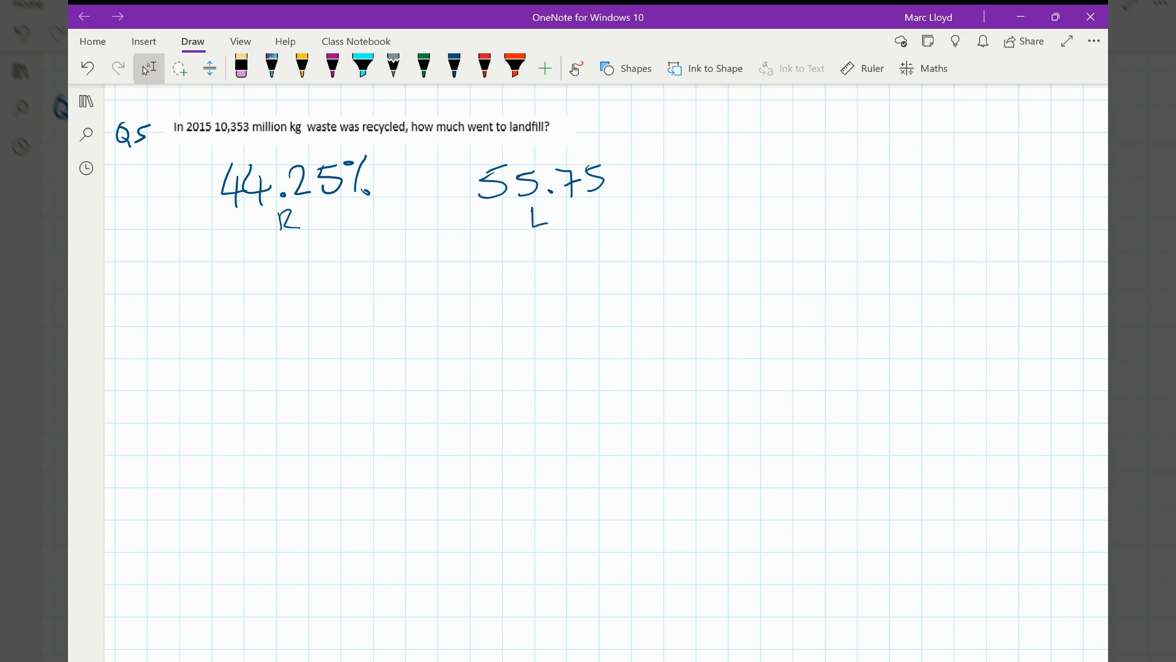
Handwrite the equation x × 0.4425 = 10,353 mil under Q5.
left_click_drag(221, 308, 251, 315)
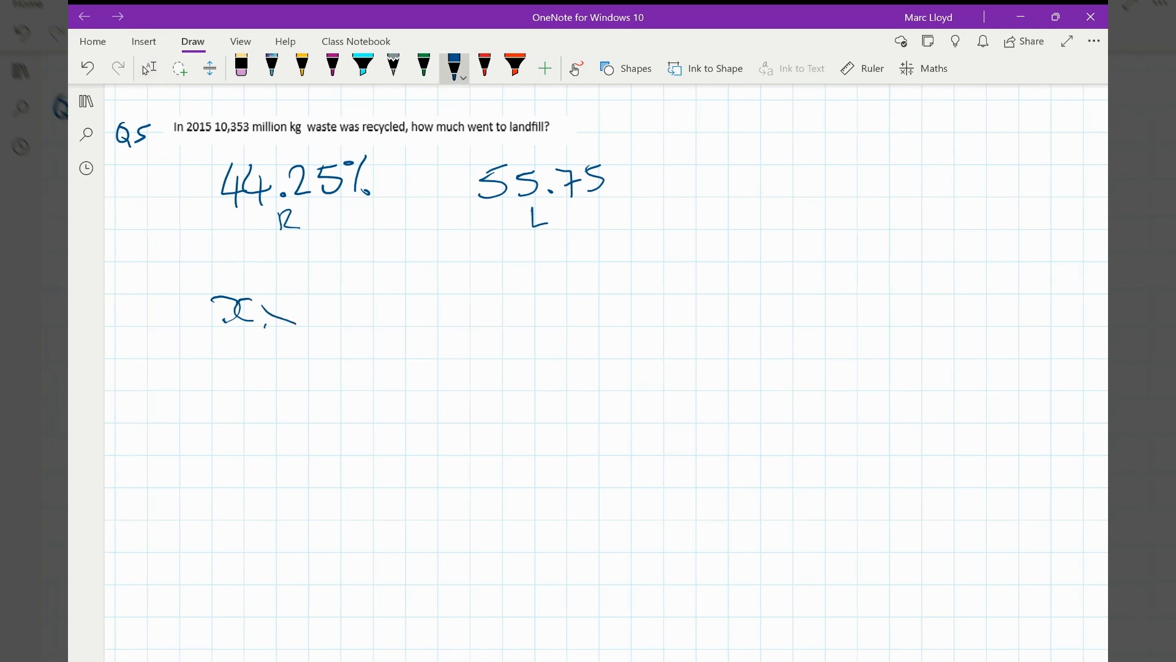
left_click_drag(266, 323, 390, 307)
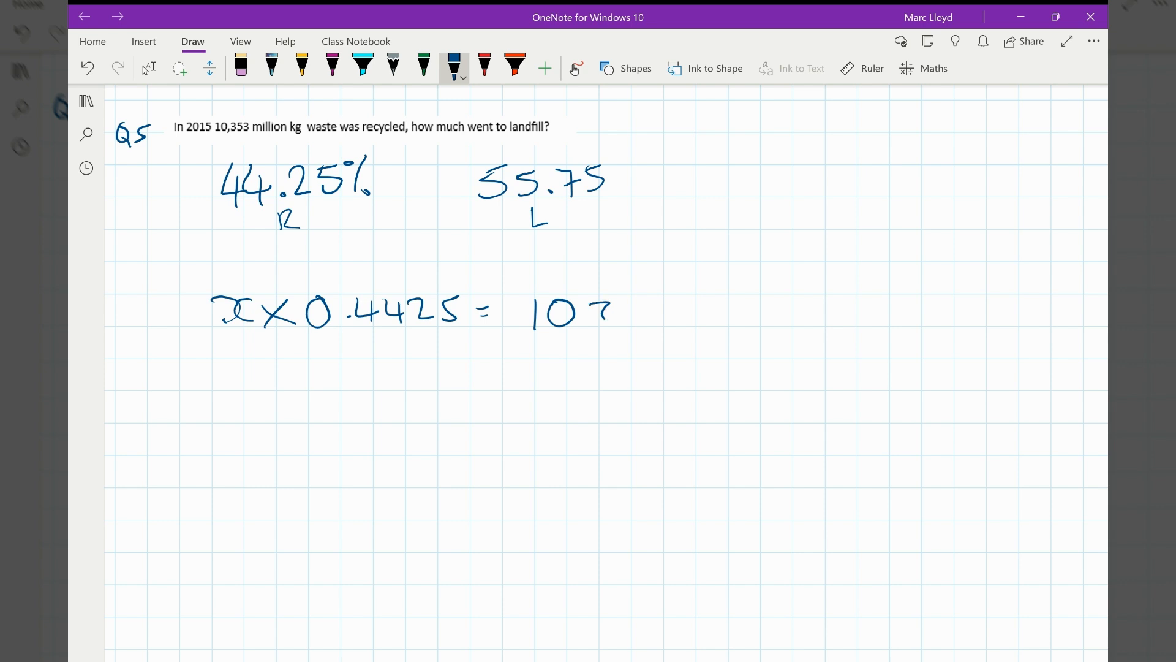
left_click_drag(592, 315, 660, 315)
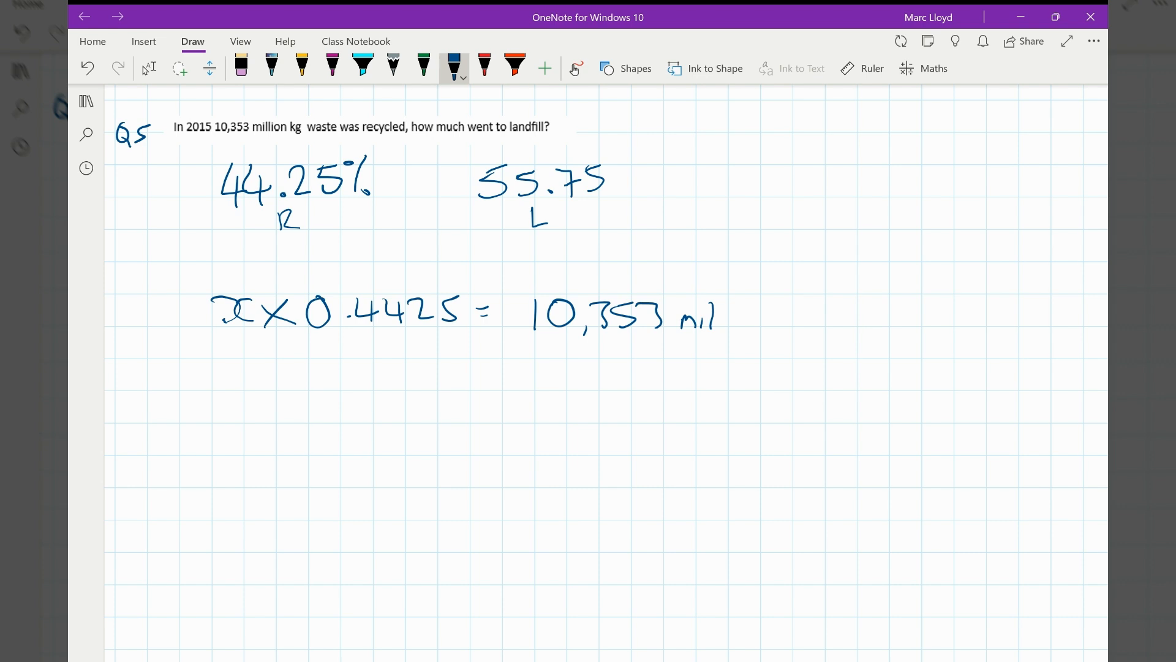
Ink x = 10,353 mil / 0.4425 × 0.5575 with the answer 13,043 beneath.
left_click_drag(259, 382, 285, 368)
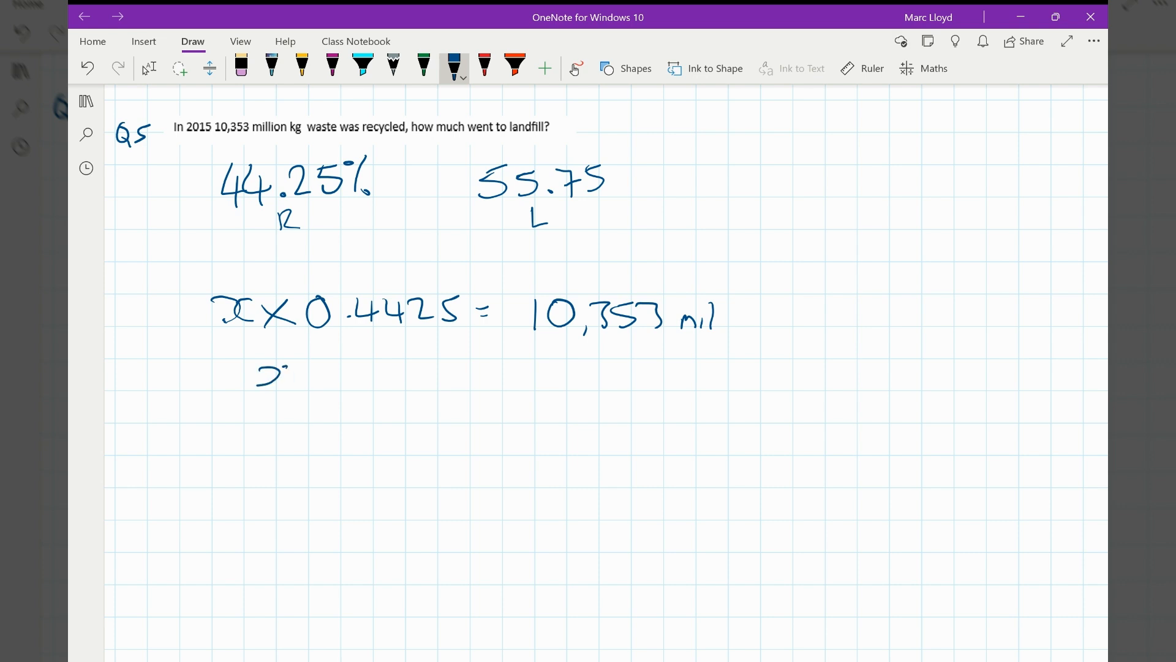
left_click_drag(255, 375, 442, 375)
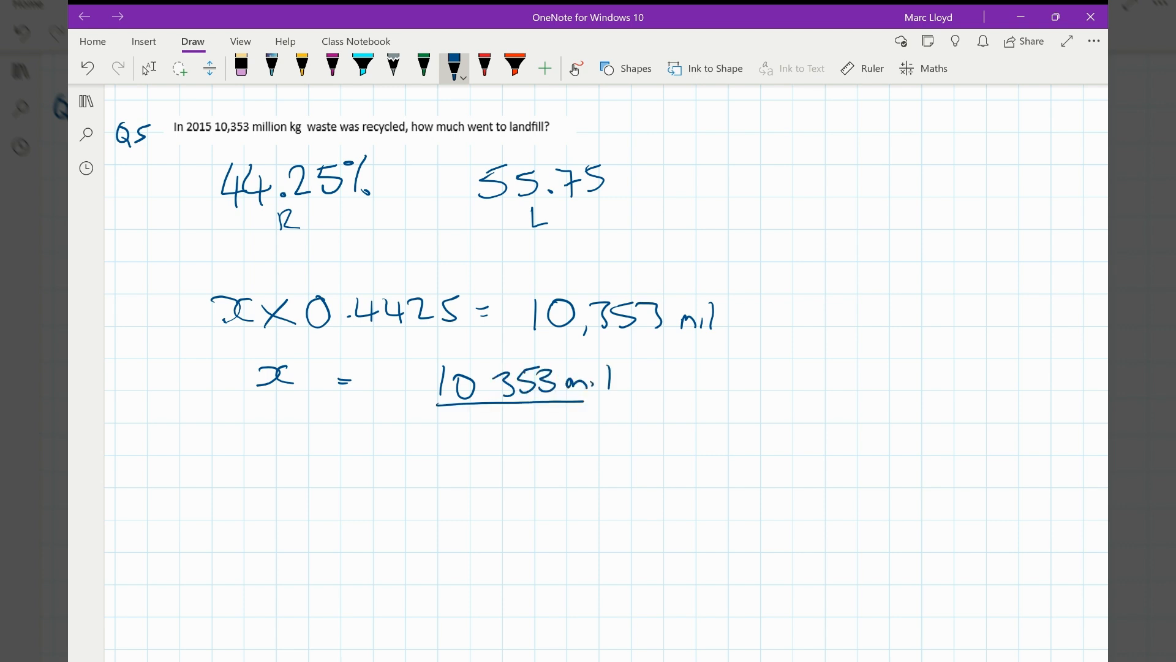
left_click_drag(480, 420, 510, 427)
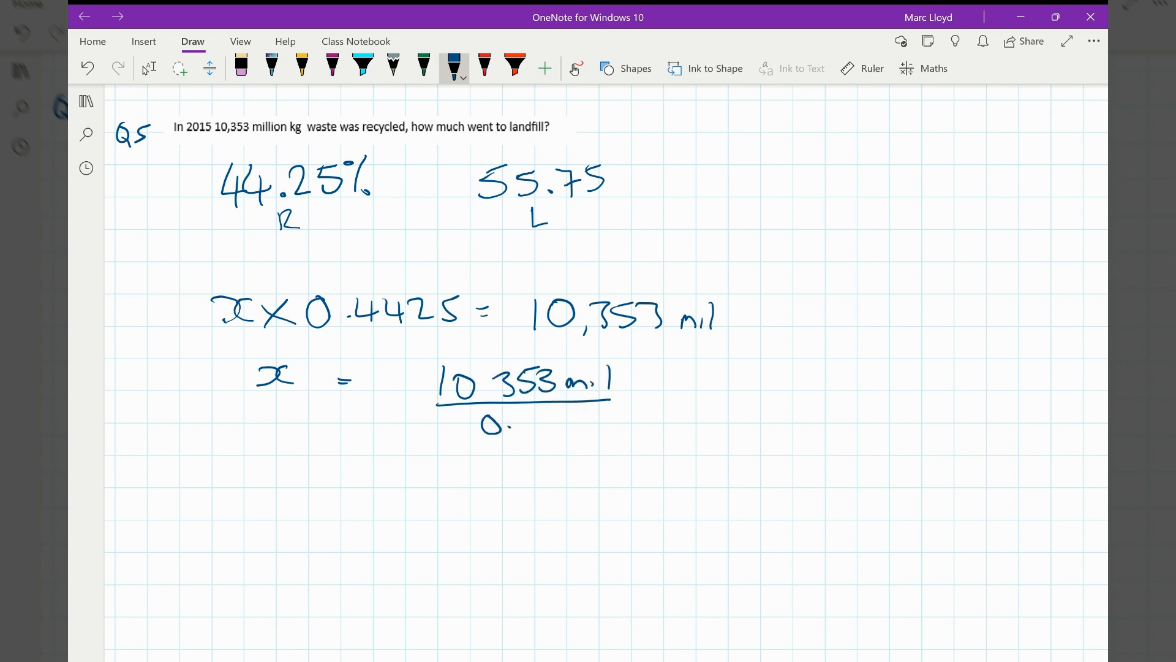
left_click_drag(517, 424, 604, 424)
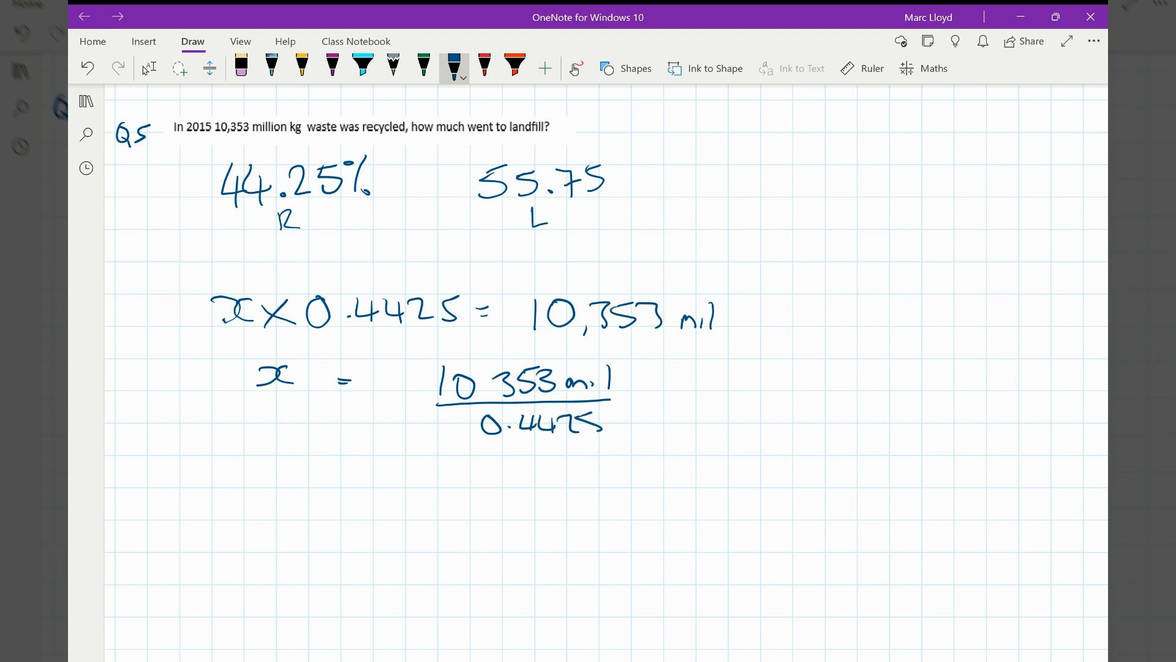
left_click_drag(656, 375, 694, 408)
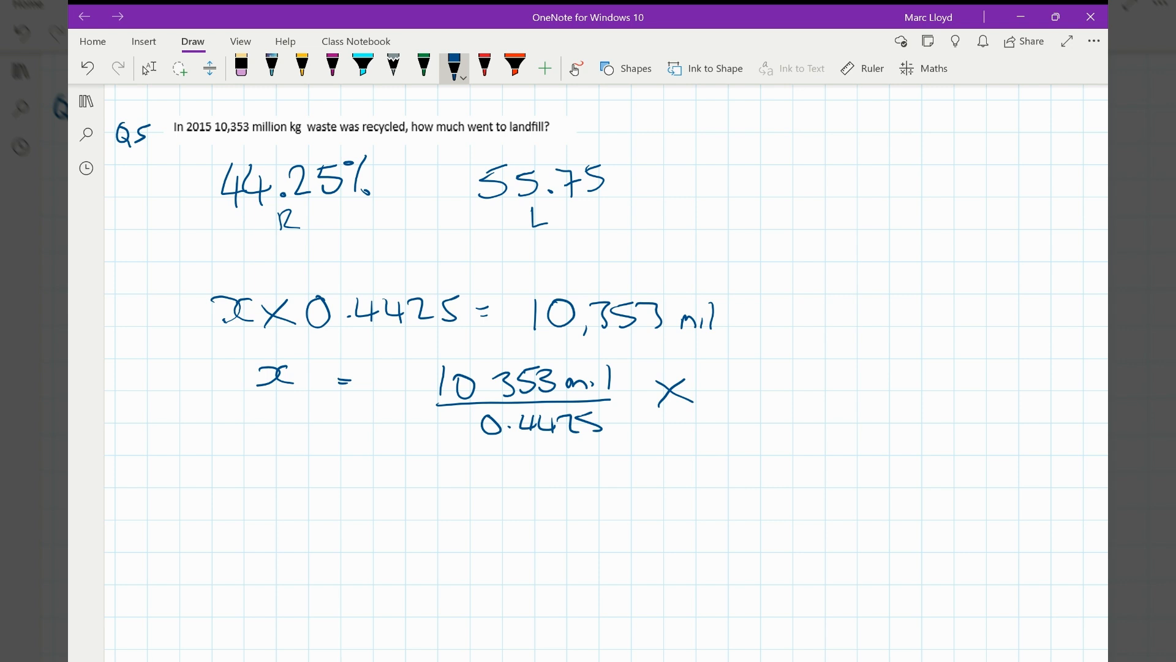
left_click_drag(724, 379, 780, 382)
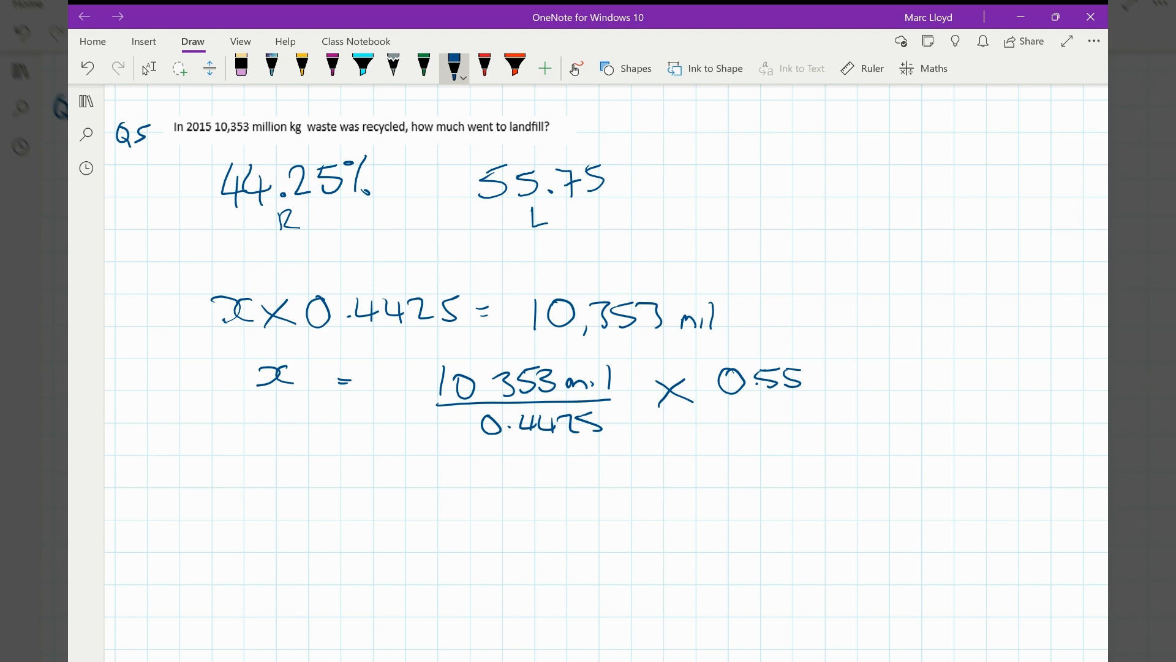
left_click_drag(814, 368, 863, 382)
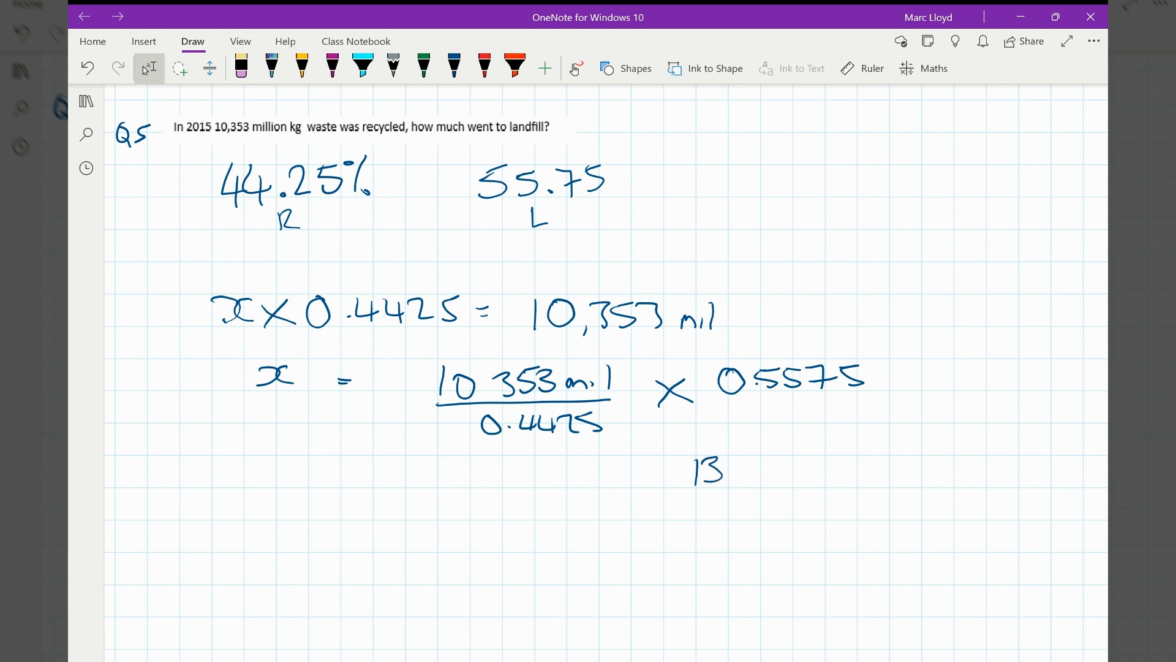
left_click_drag(731, 468, 788, 469)
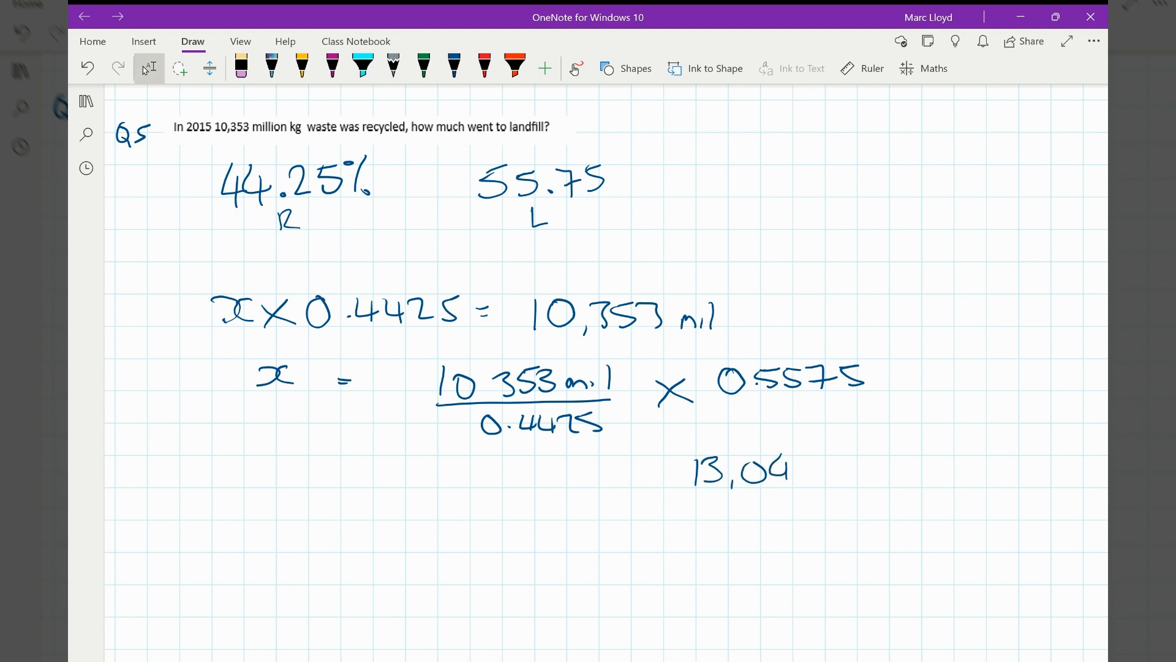
left_click_drag(792, 461, 829, 476)
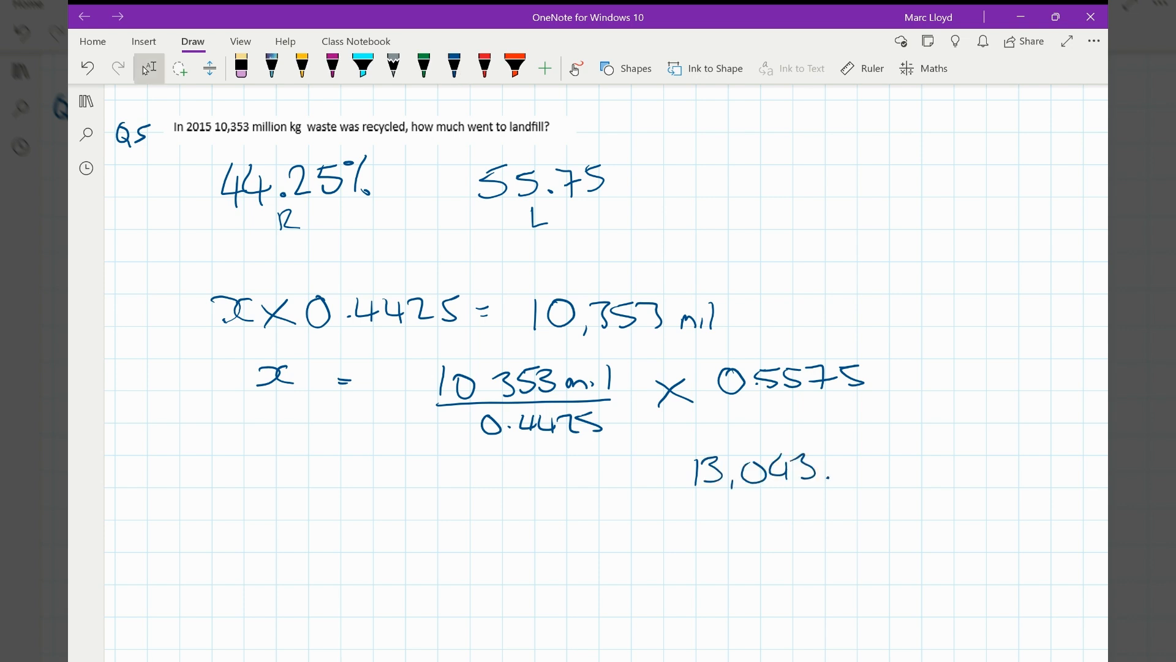